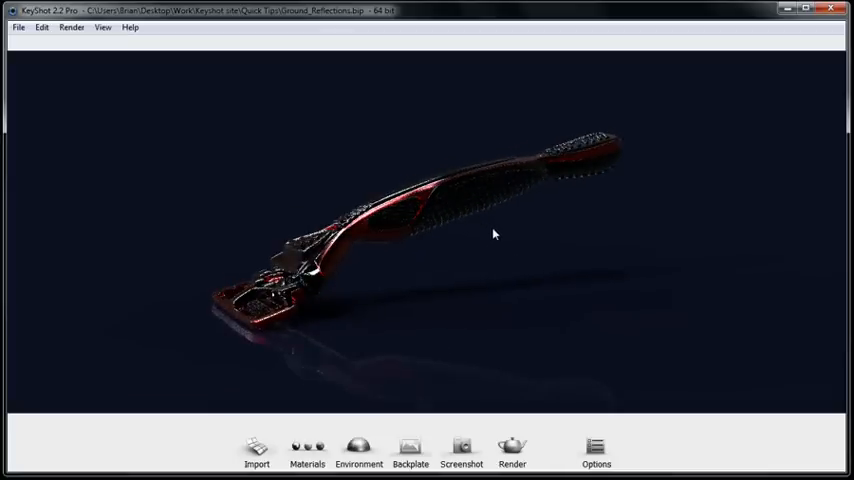
- Import the ground plane model into the razor scene
{"action": "left_click", "coordinate": [257, 450]}
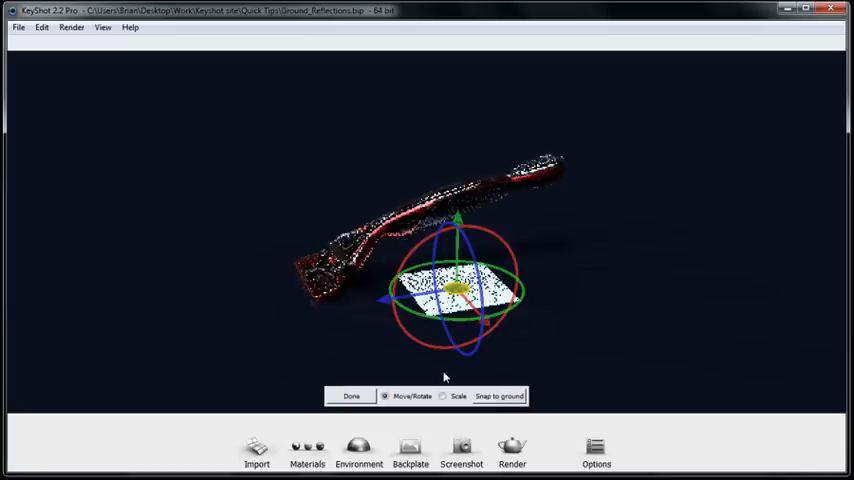
- Finish placing the scaled plane beneath the razor as a shadow-catching ground
{"action": "left_click", "coordinate": [596, 450]}
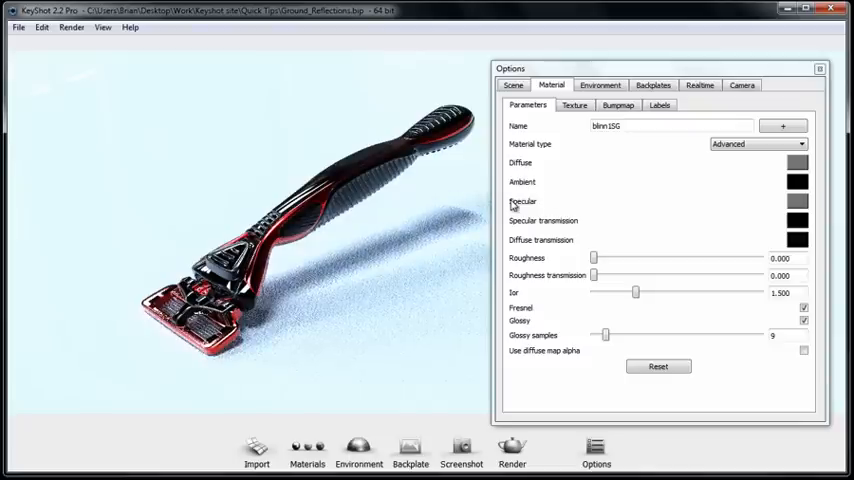
- Open the specular colour settings of the ground's Advanced blinn1SG material
{"action": "left_click", "coordinate": [797, 202]}
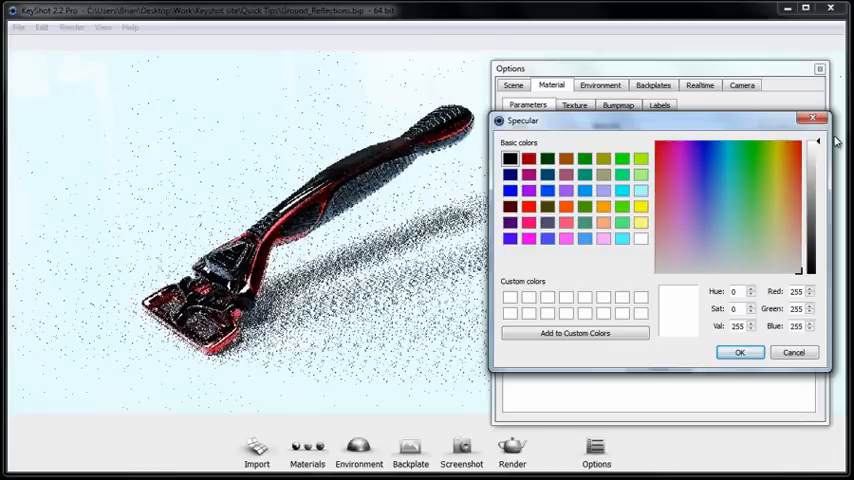
- Confirm pure white (255,255,255) as the ground material's specular colour
{"action": "left_click", "coordinate": [740, 352]}
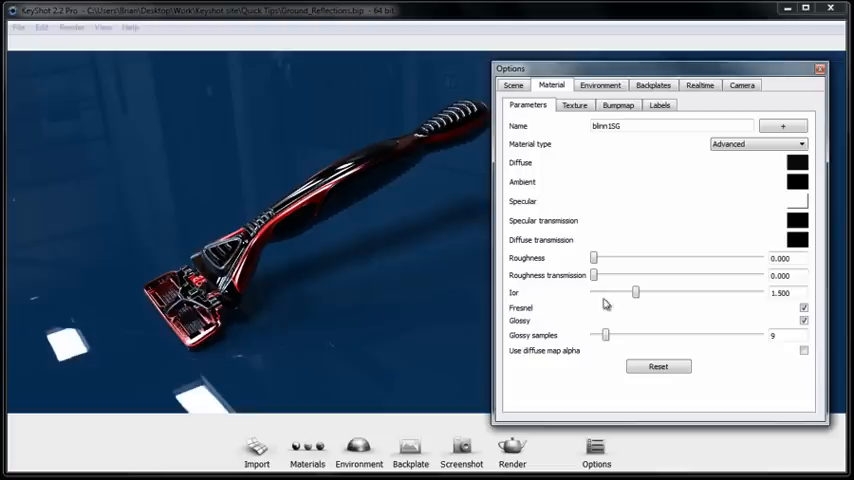
- Set the ground material's Ior slider to 3.000
{"action": "left_click_drag", "start_coordinate": [636, 292], "coordinate": [760, 292]}
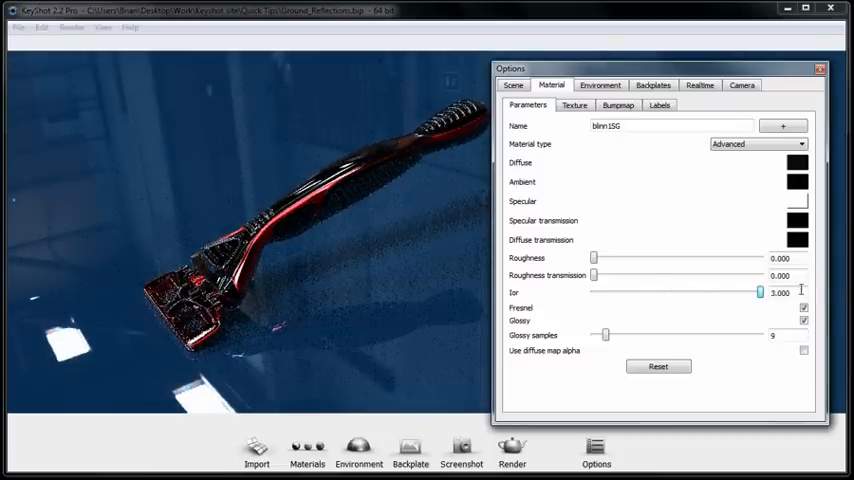